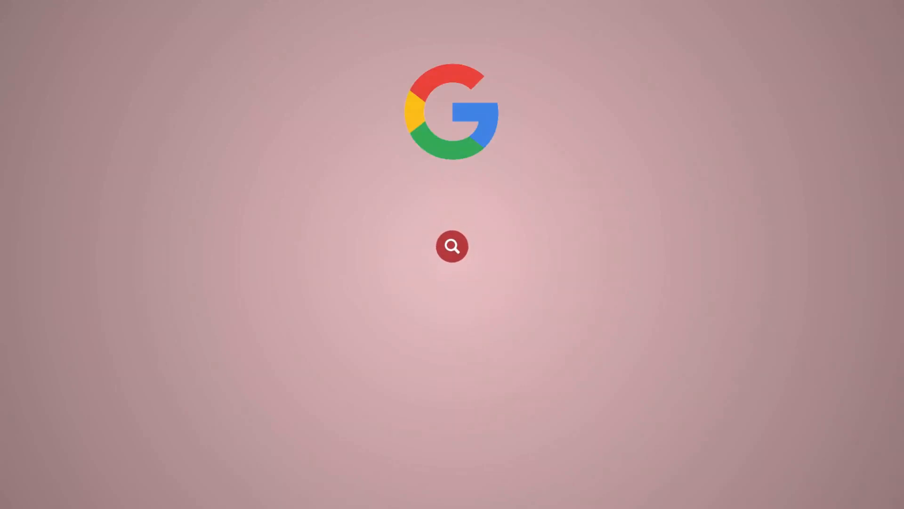
Bring up the cPanel main page for the Redserver hosting account
{"action": "type", "text": "Redserver"}
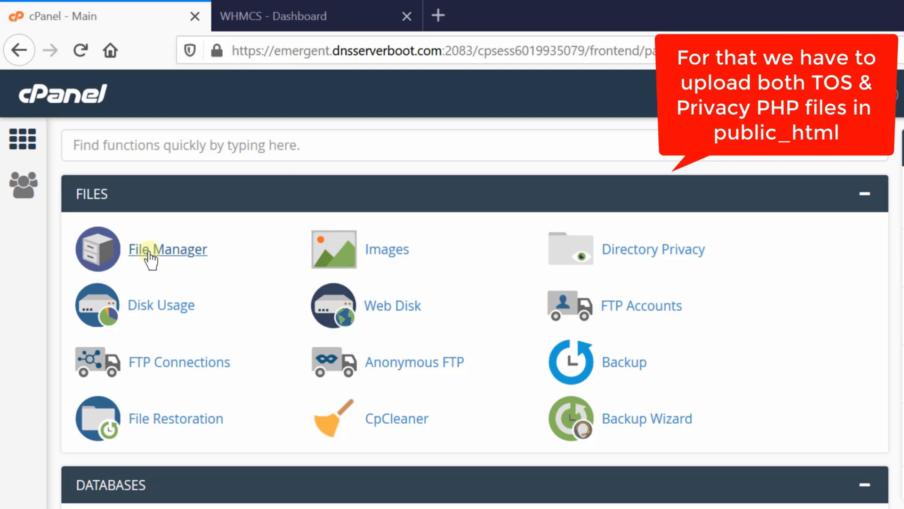
Browse into the public_html folder via cPanel File Manager
{"action": "left_click", "coordinate": [167, 249]}
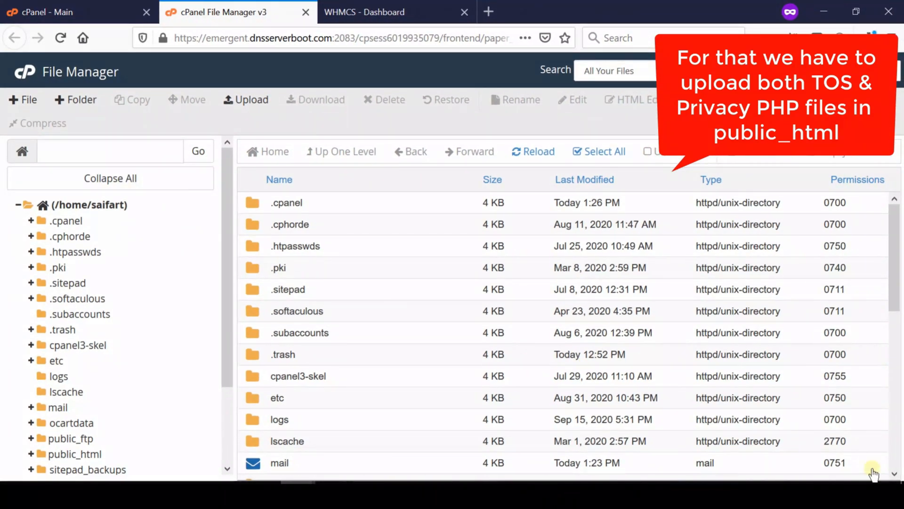
{"action": "scroll", "scroll_direction": "down", "scroll_amount": 3}
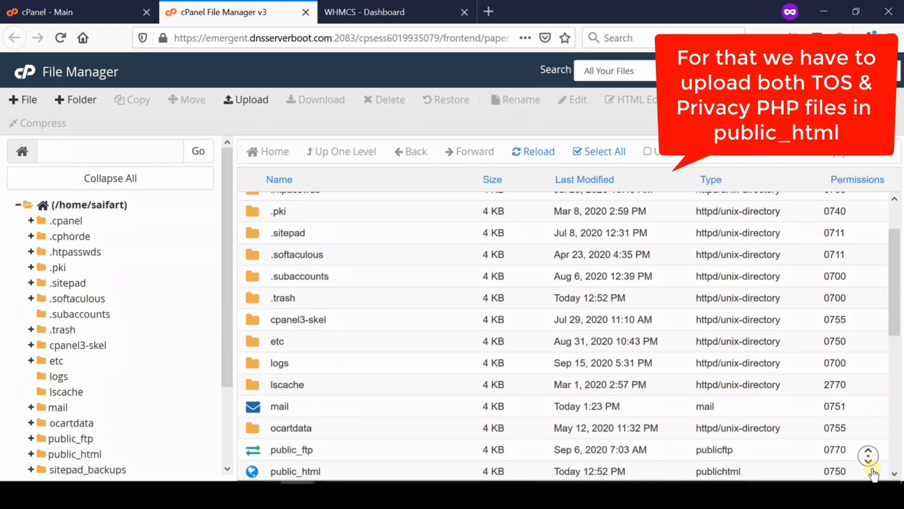
{"action": "scroll", "scroll_direction": "down", "scroll_amount": 3}
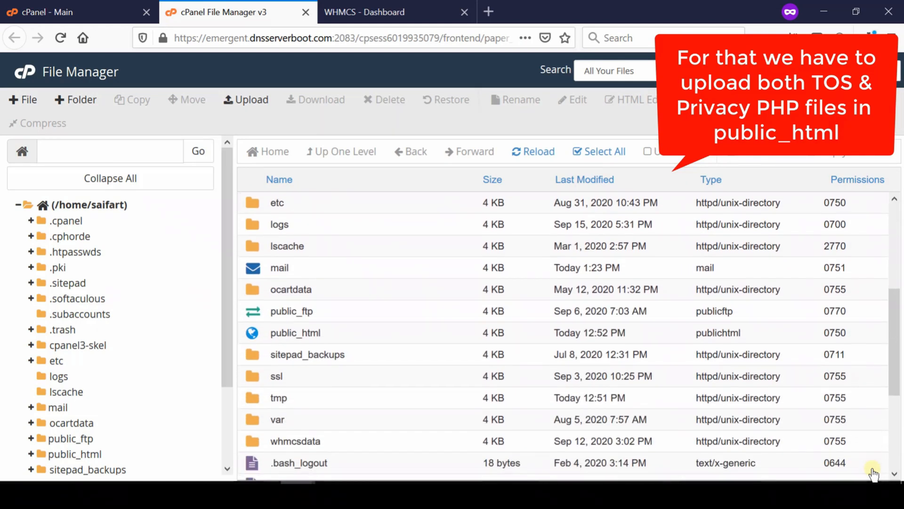
{"action": "left_click", "coordinate": [296, 333]}
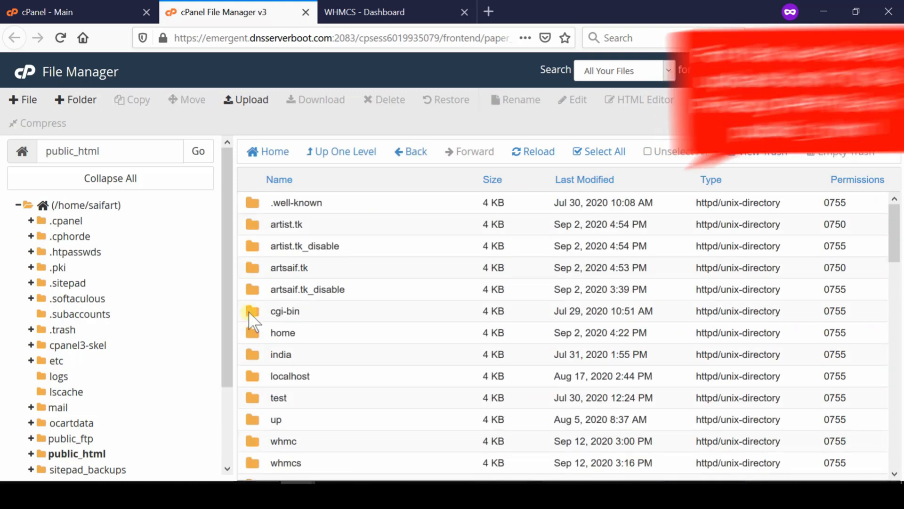
{"action": "left_click", "coordinate": [245, 100]}
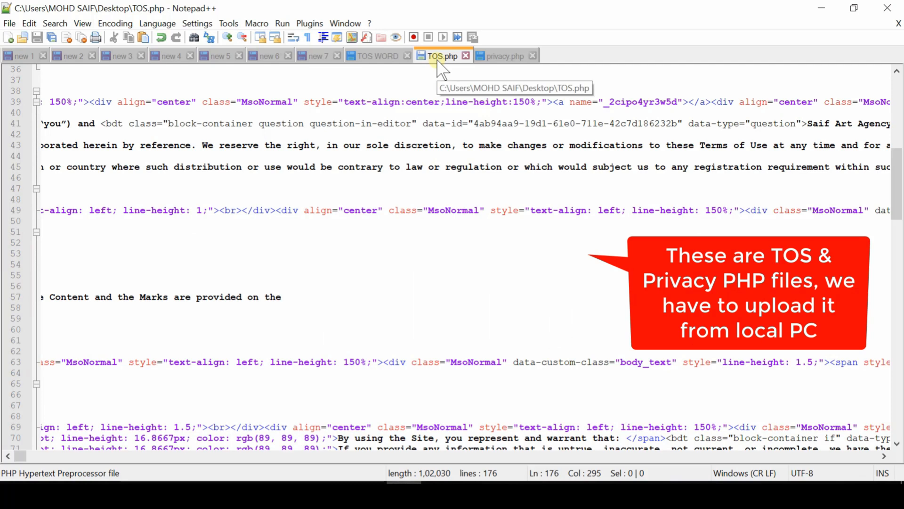
{"action": "mouse_move", "coordinate": [439, 67]}
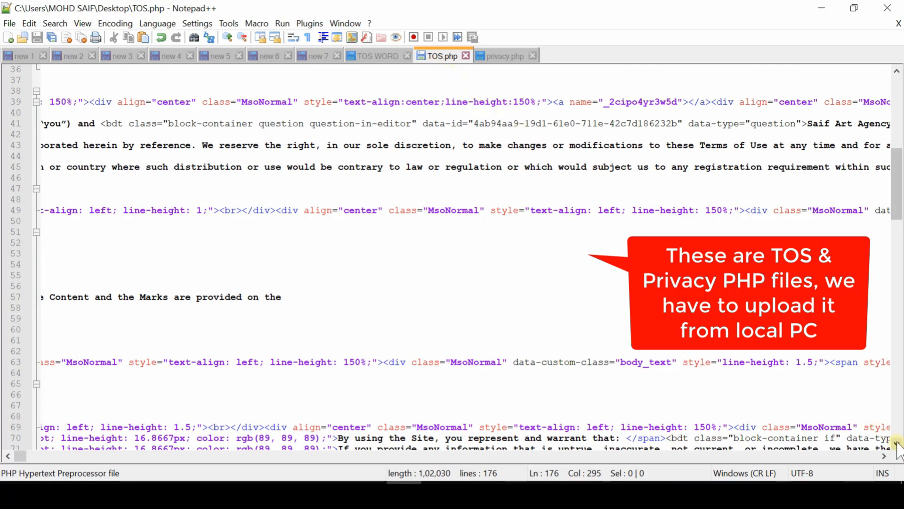
Scroll through the local TOS.php contents in Notepad++
{"action": "scroll", "scroll_direction": "down", "scroll_amount": 3}
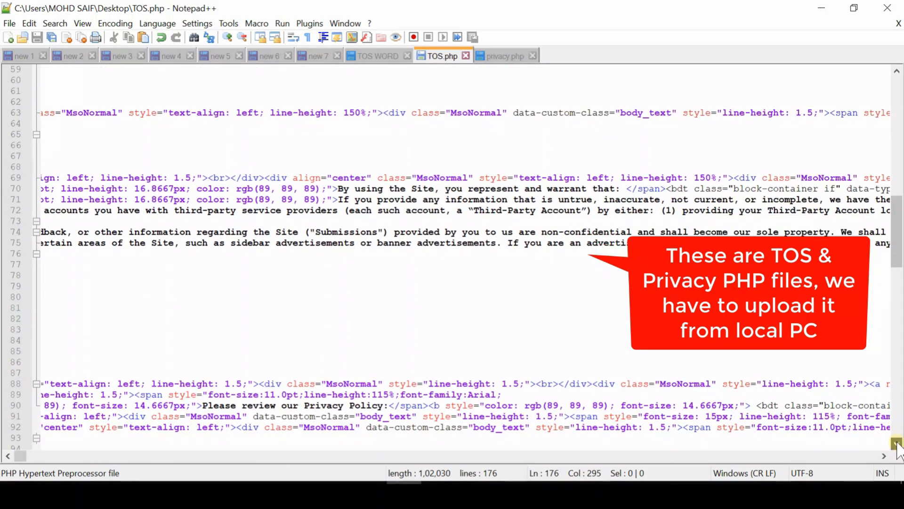
{"action": "scroll", "scroll_direction": "down", "scroll_amount": 3}
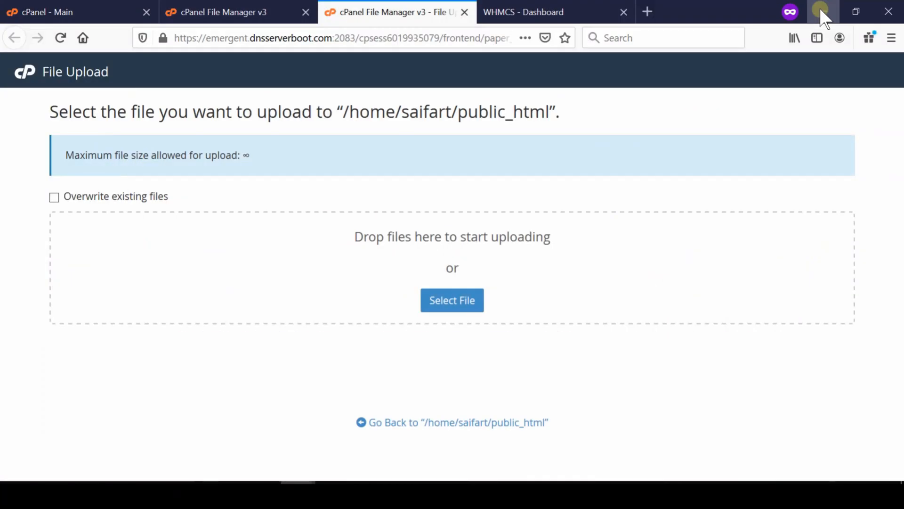
Upload tos.php and then privacy.php from the local computer into public_html
{"action": "left_click", "coordinate": [452, 300]}
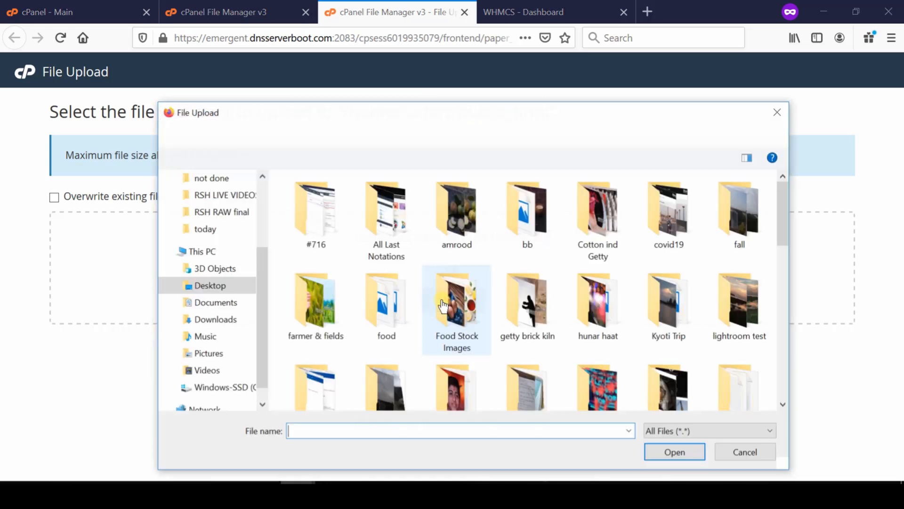
{"action": "type", "text": "tos.php"}
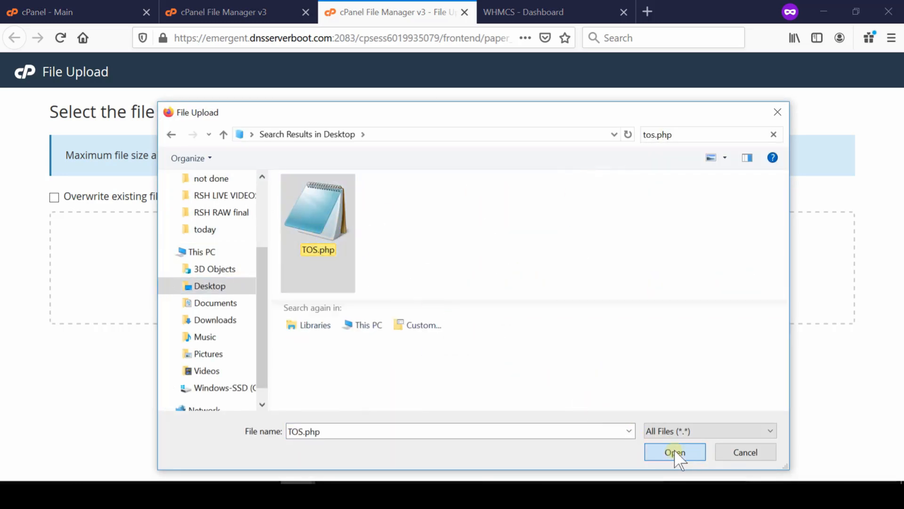
{"action": "left_click", "coordinate": [676, 452]}
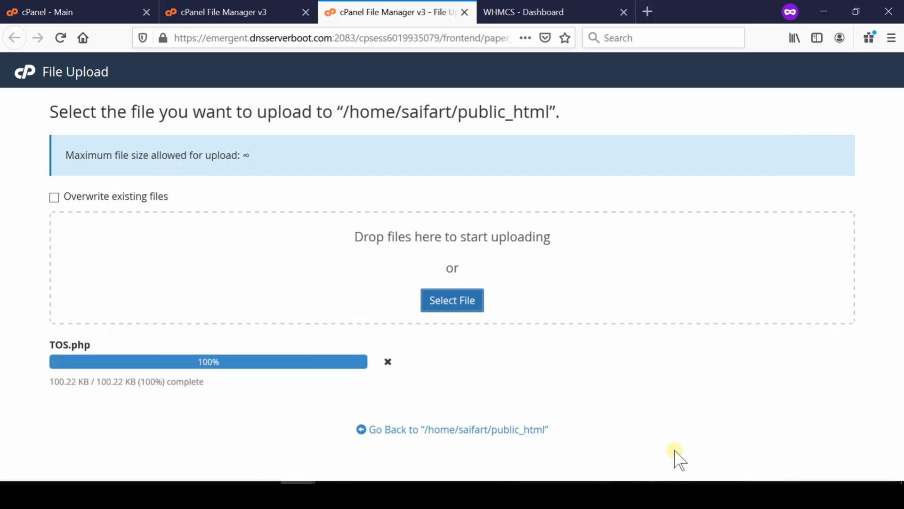
{"action": "left_click", "coordinate": [452, 301]}
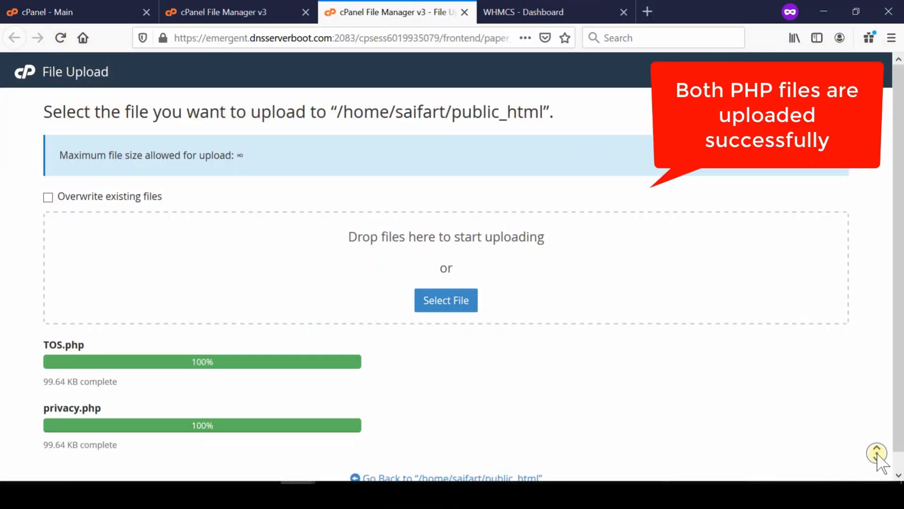
{"action": "scroll", "scroll_direction": "down", "scroll_amount": 3}
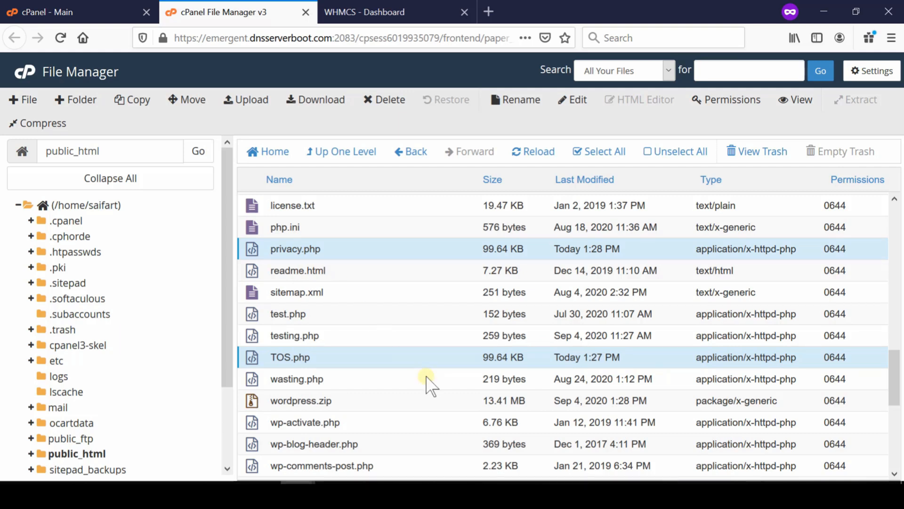
{"action": "mouse_move", "coordinate": [488, 10]}
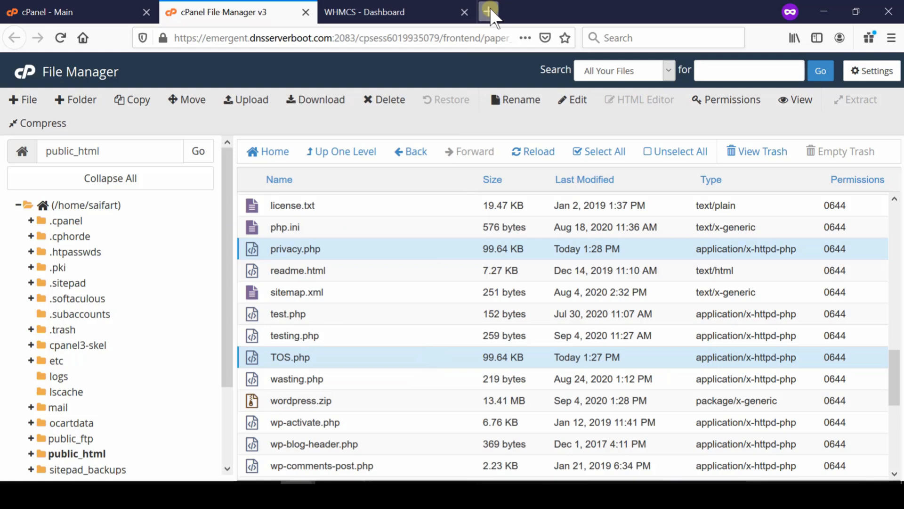
Load the live saifart.tk/TOS.php page in a new browser tab and scroll its text
{"action": "left_click", "coordinate": [486, 11]}
{"action": "type", "text": "saifart.tk/TOS.php"}
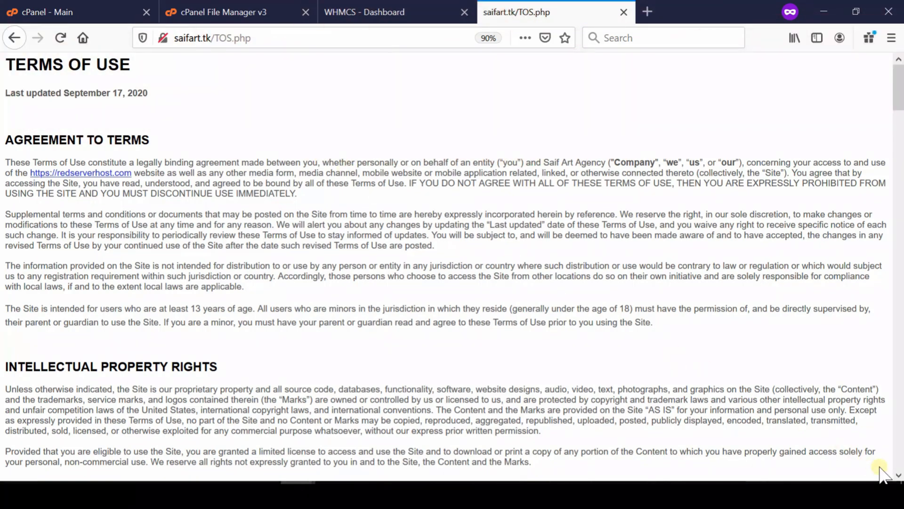
{"action": "scroll", "scroll_direction": "down", "scroll_amount": 3}
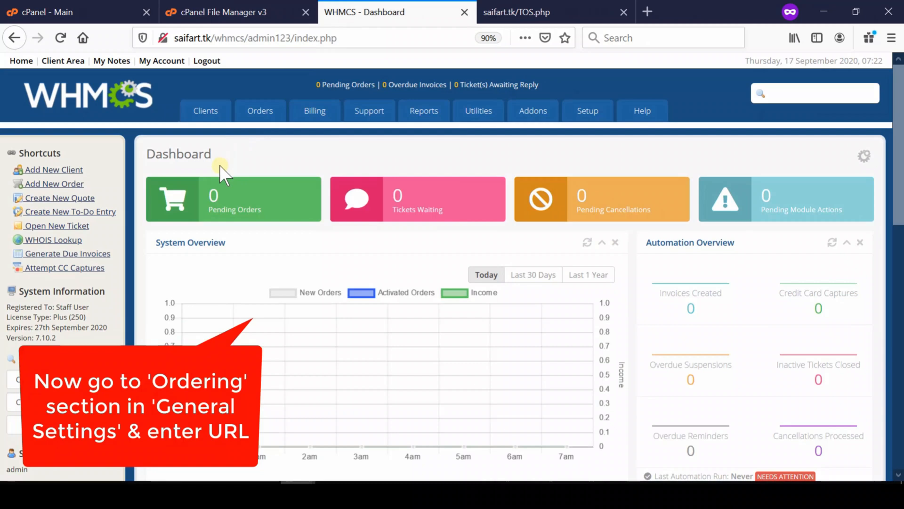
{"action": "mouse_move", "coordinate": [532, 126]}
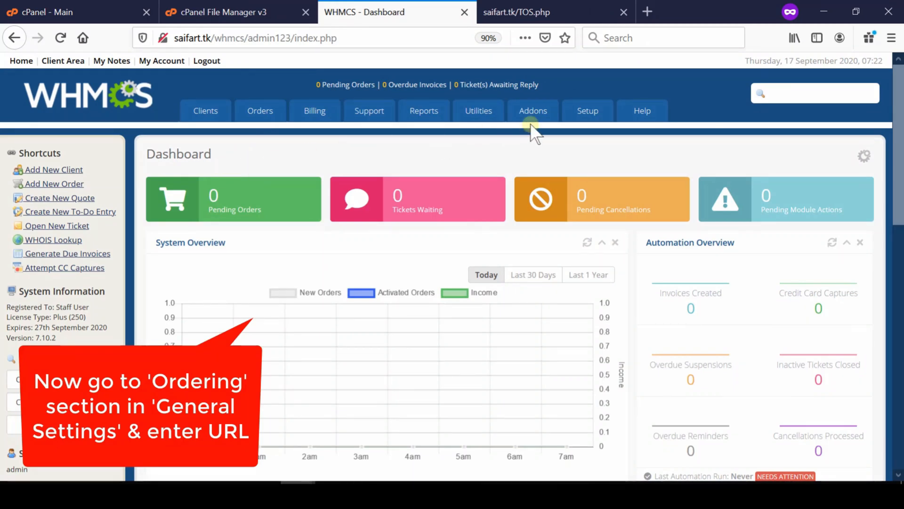
Enter Setup > General Settings and confirm the admin password
{"action": "left_click", "coordinate": [588, 111]}
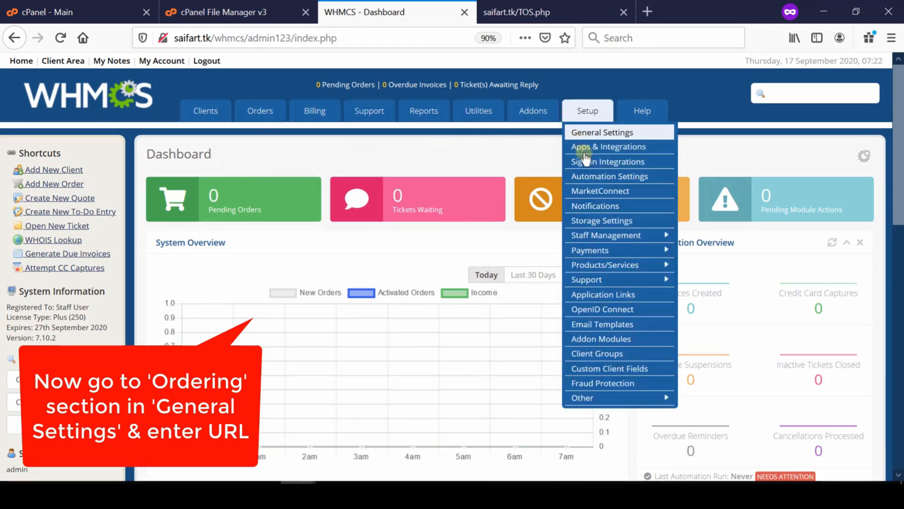
{"action": "mouse_move", "coordinate": [592, 147]}
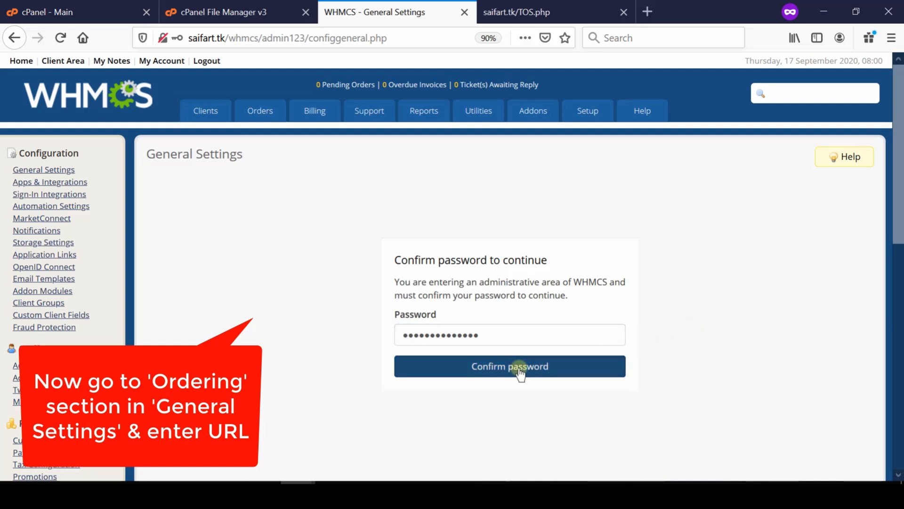
{"action": "left_click", "coordinate": [510, 365]}
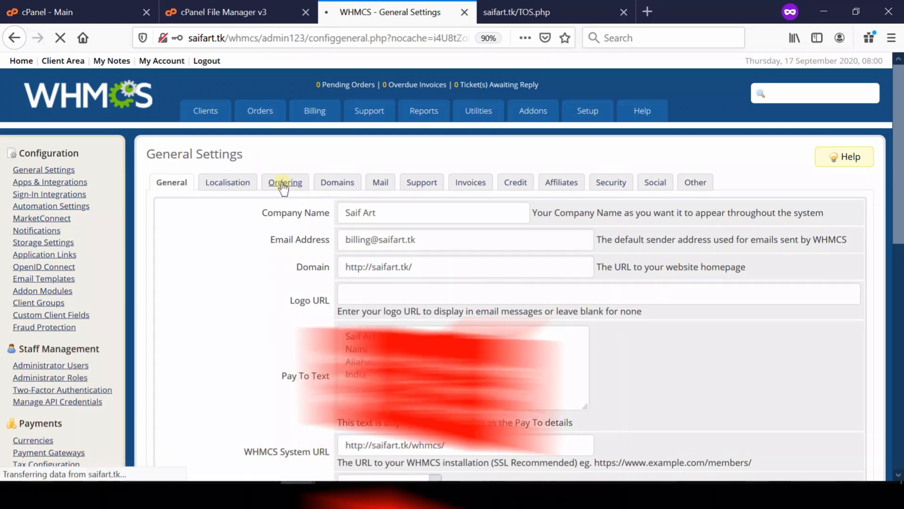
{"action": "left_click", "coordinate": [284, 182]}
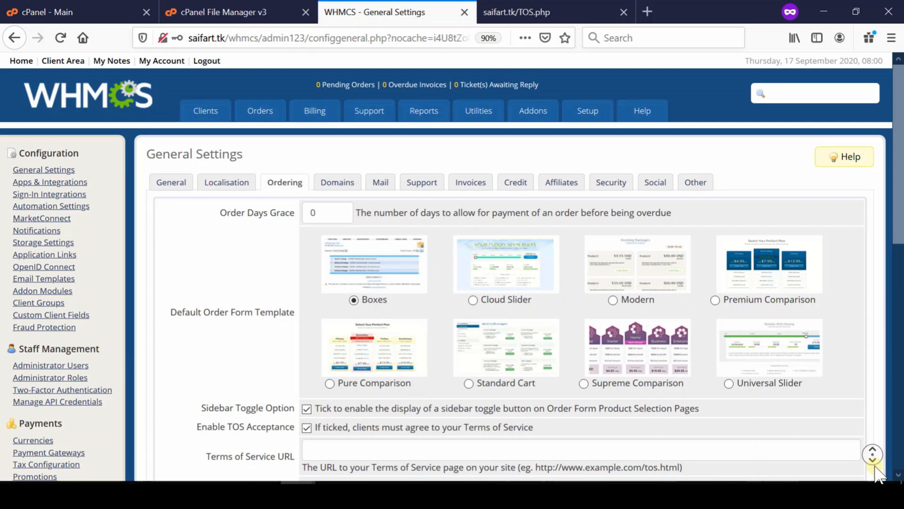
{"action": "scroll", "scroll_direction": "down", "scroll_amount": 3}
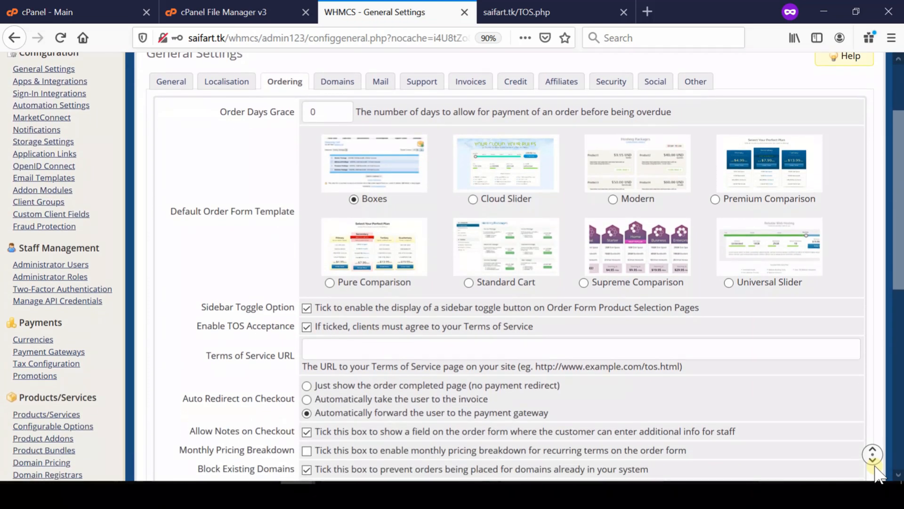
{"action": "scroll", "scroll_direction": "down", "scroll_amount": 3}
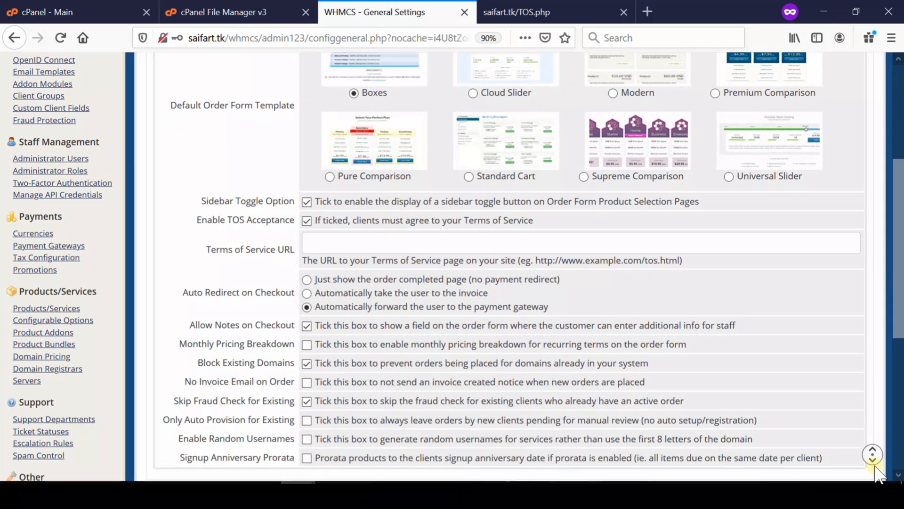
{"action": "key", "text": "ctrl+v"}
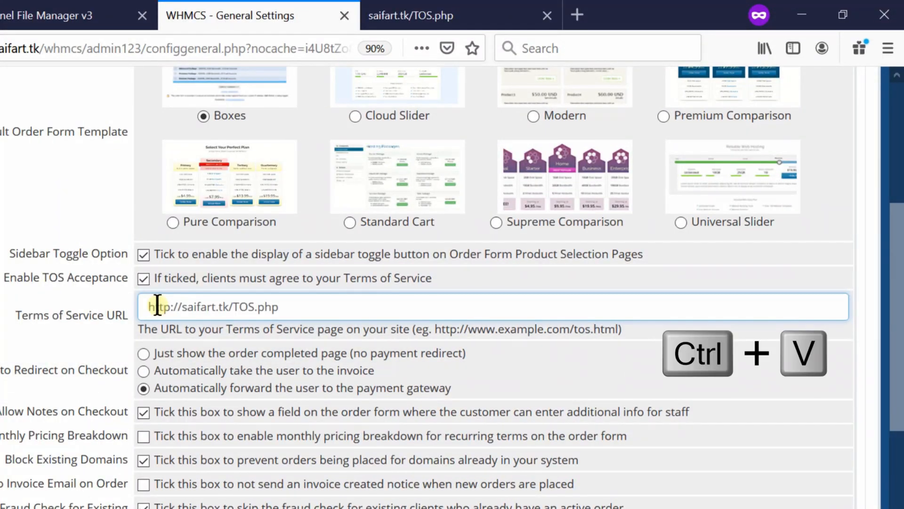
{"action": "scroll", "scroll_direction": "down", "scroll_amount": 3}
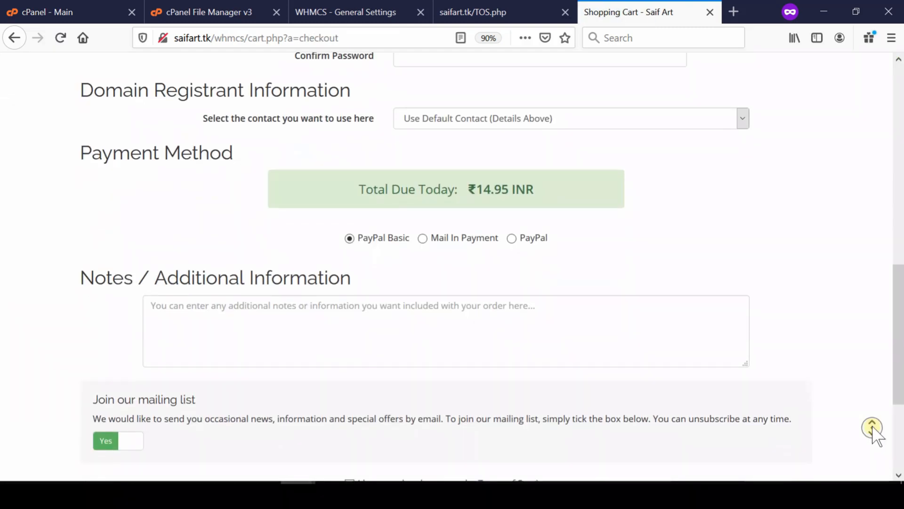
Tick 'I have read and agree to the Terms of Service' at checkout and follow its link
{"action": "scroll", "scroll_direction": "down", "scroll_amount": 3}
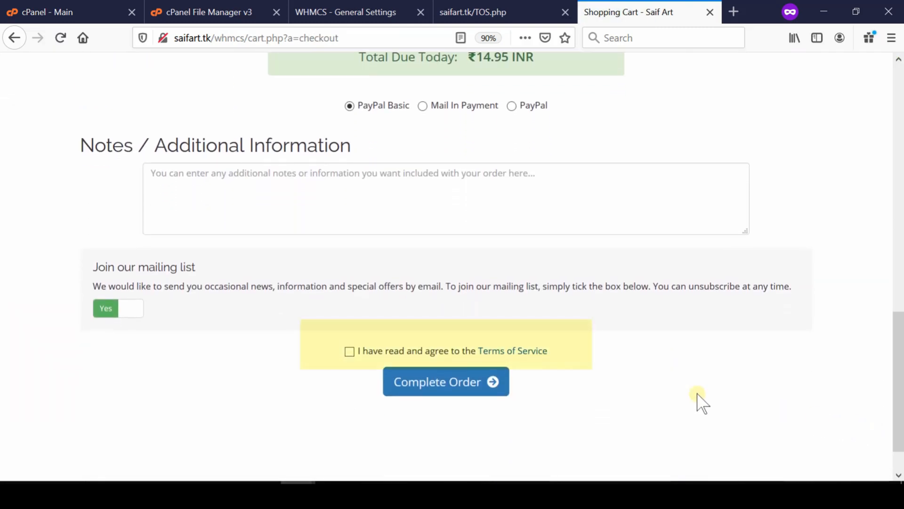
{"action": "mouse_move", "coordinate": [523, 366]}
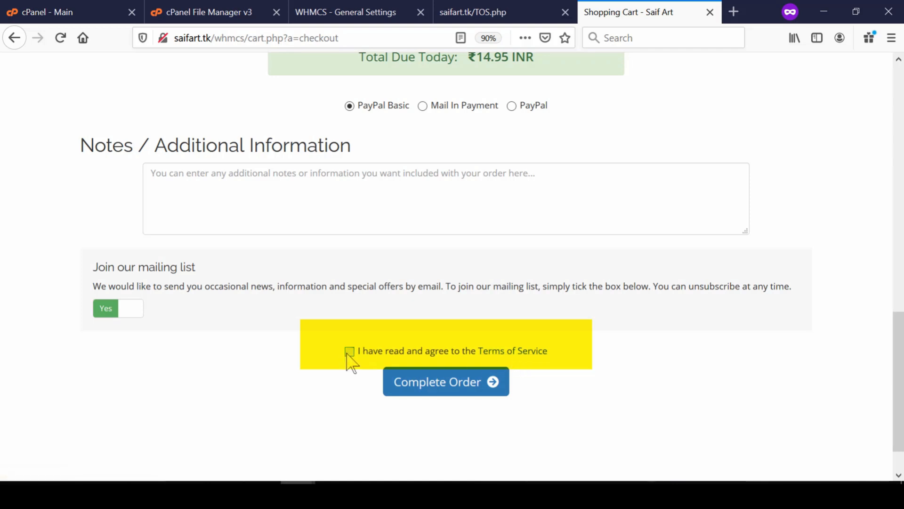
{"action": "left_click", "coordinate": [350, 350]}
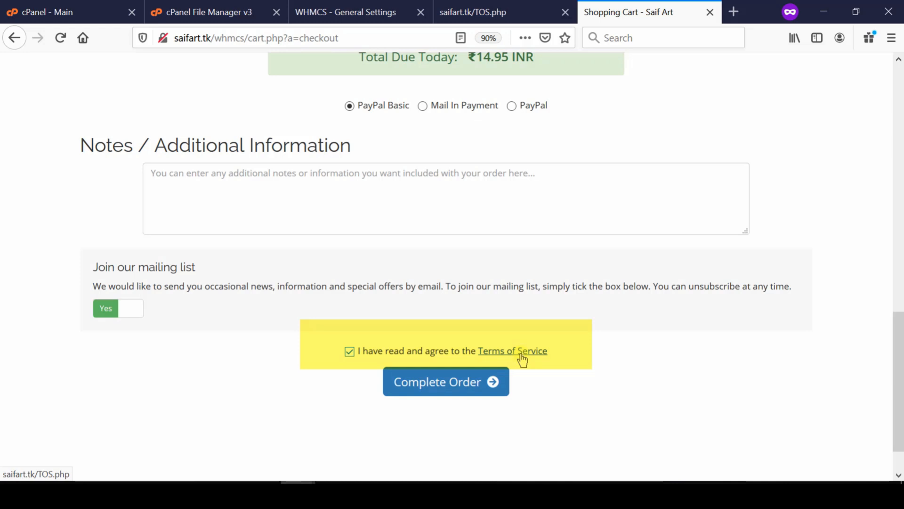
{"action": "left_click", "coordinate": [513, 350]}
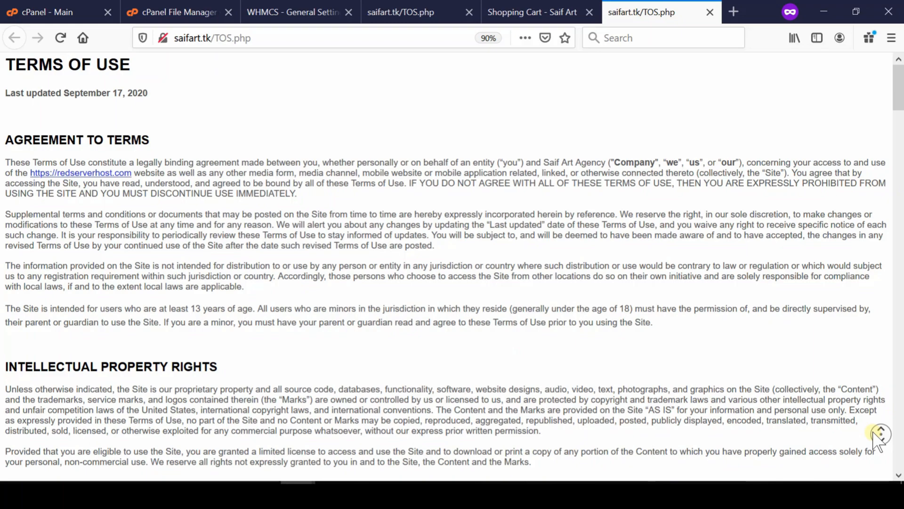
{"action": "scroll", "scroll_direction": "down", "scroll_amount": 3}
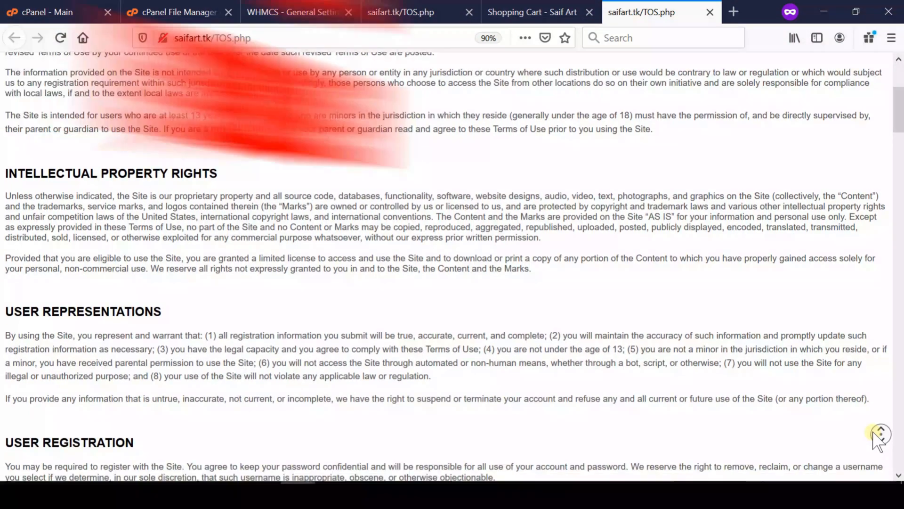
{"action": "scroll", "scroll_direction": "down", "scroll_amount": 3}
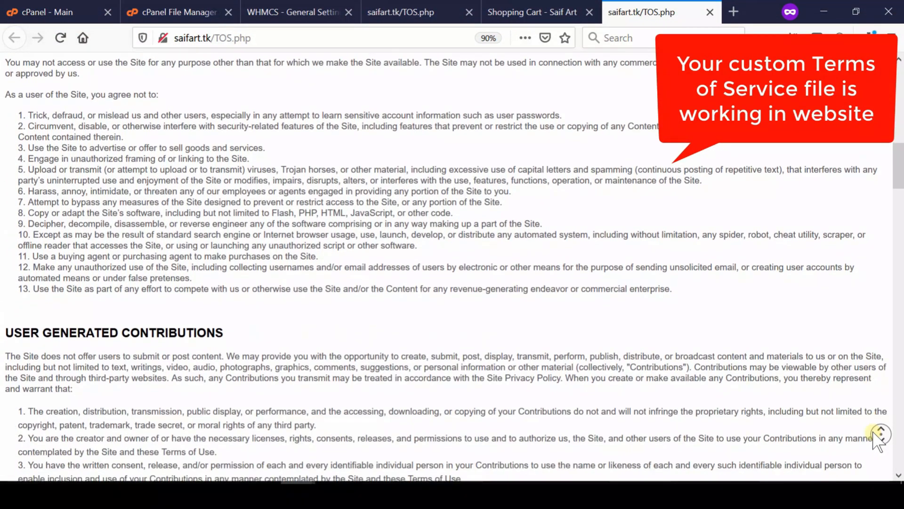
{"action": "scroll", "scroll_direction": "down", "scroll_amount": 3}
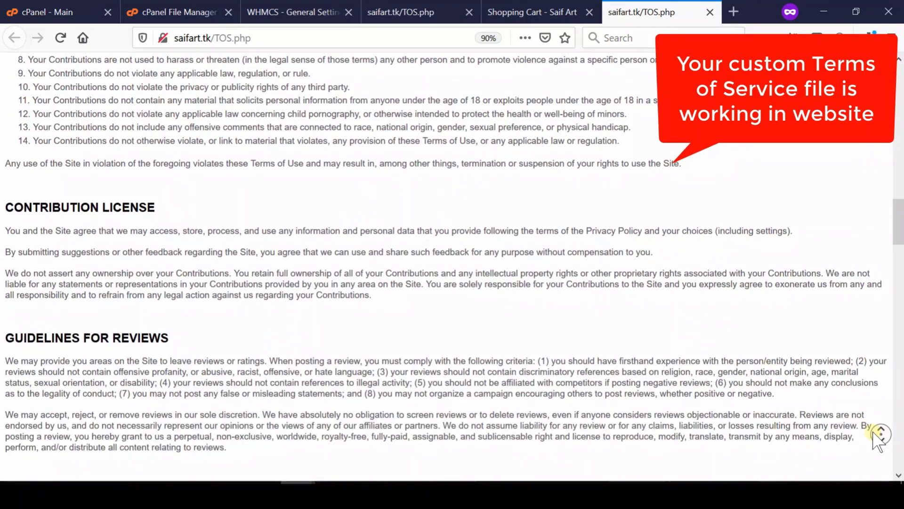
{"action": "scroll", "scroll_direction": "down", "scroll_amount": 3}
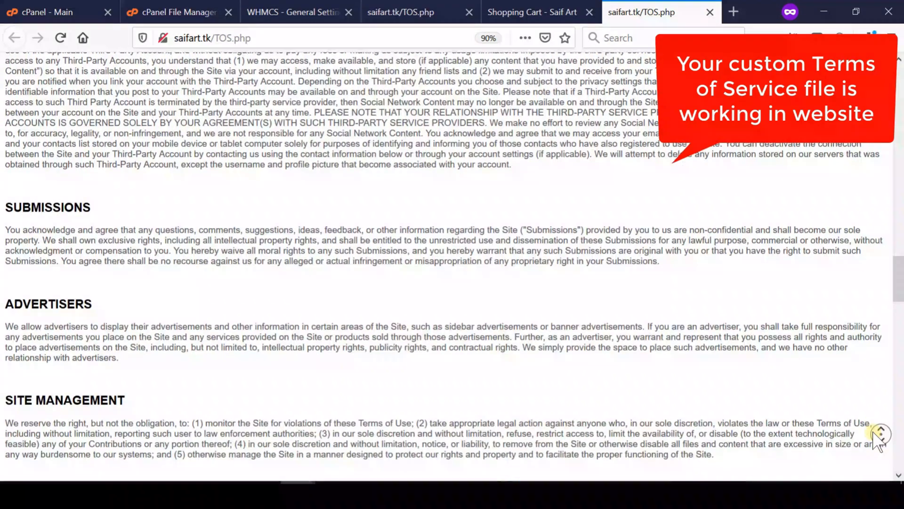
{"action": "scroll", "scroll_direction": "down", "scroll_amount": 3}
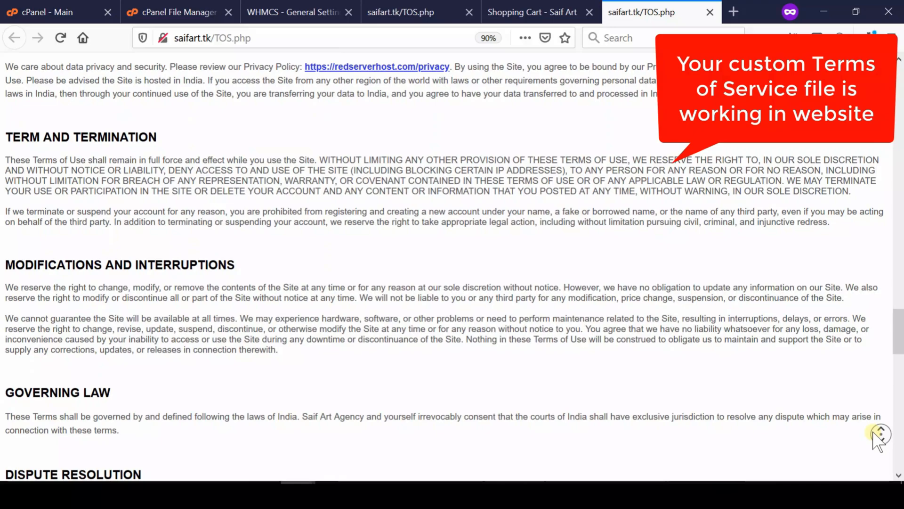
{"action": "scroll", "scroll_direction": "down", "scroll_amount": 3}
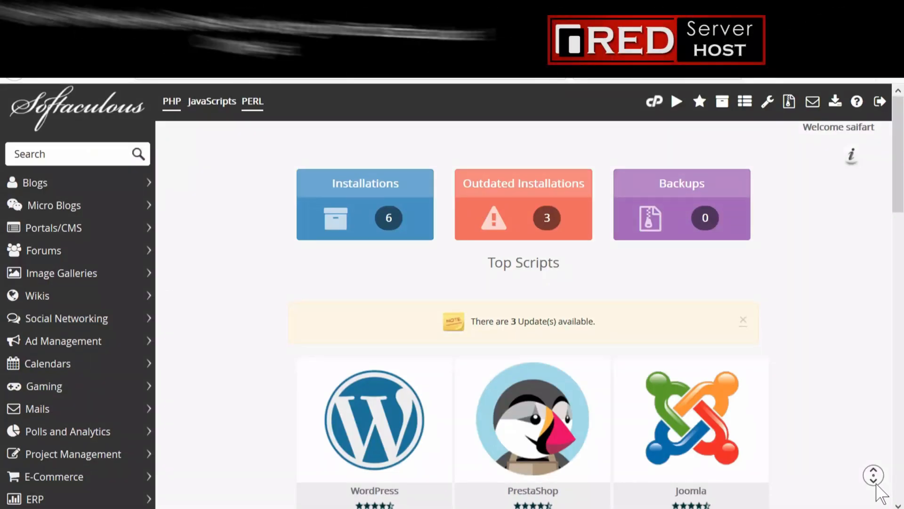
{"action": "scroll", "scroll_direction": "down", "scroll_amount": 3}
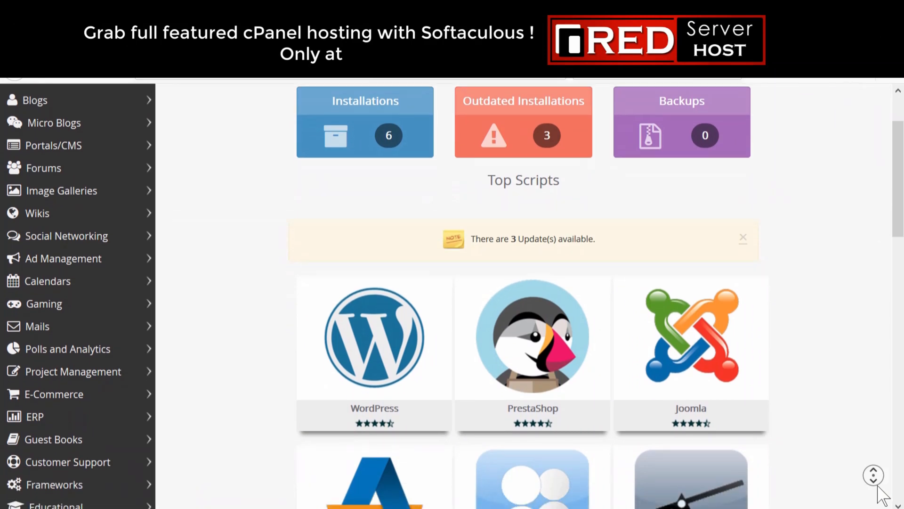
{"action": "scroll", "scroll_direction": "down", "scroll_amount": 3}
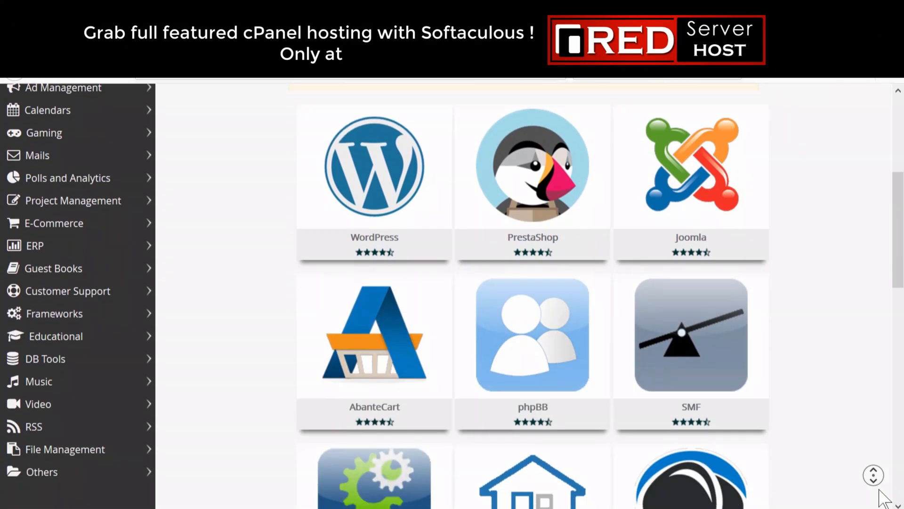
{"action": "scroll", "scroll_direction": "down", "scroll_amount": 3}
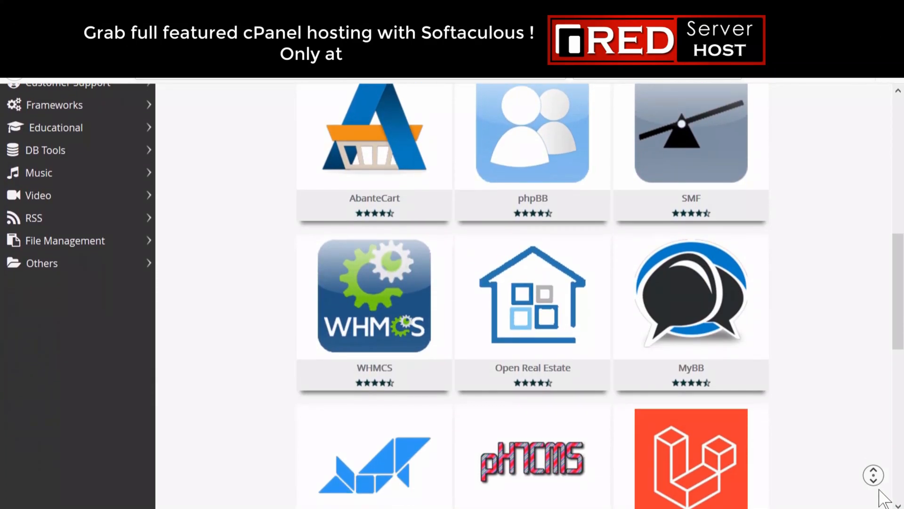
{"action": "scroll", "scroll_direction": "down", "scroll_amount": 3}
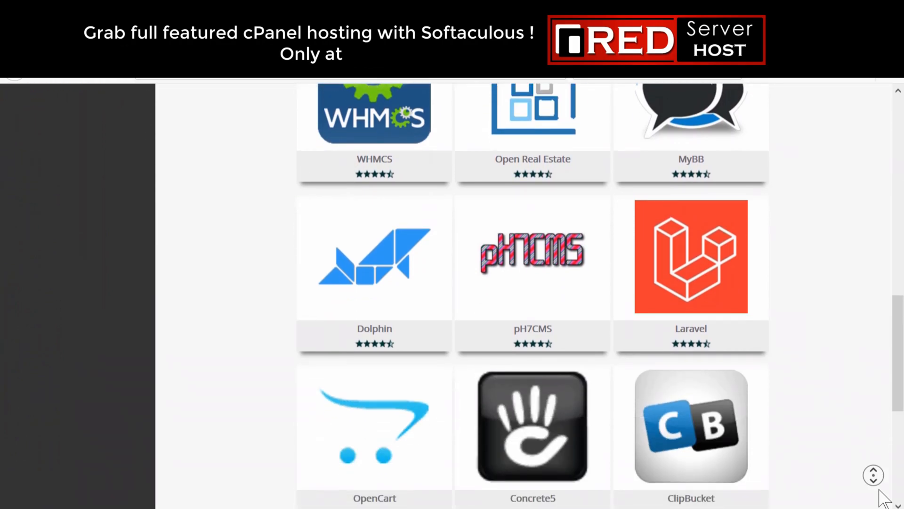